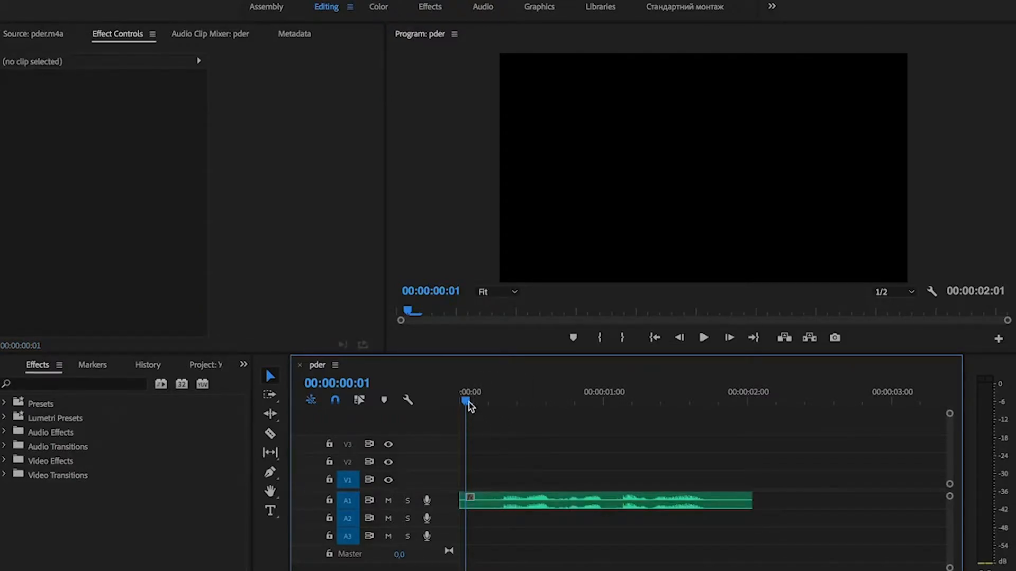
# Move the playhead to the 2-second mark near the clip's end
pyautogui.click(461, 401)
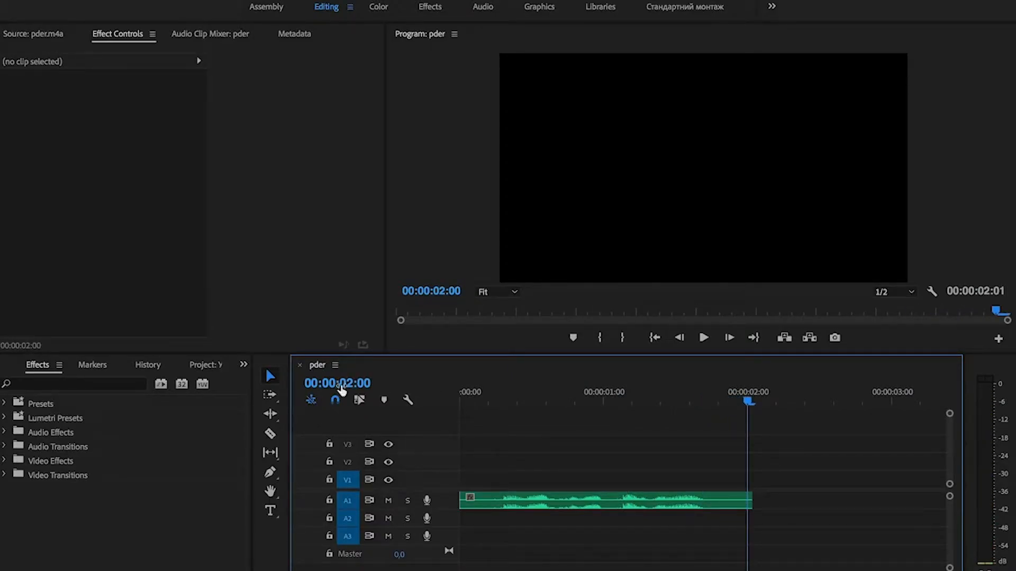
# Search the Effects panel for 'high' to find and apply the Highpass effect
pyautogui.click(75, 384)
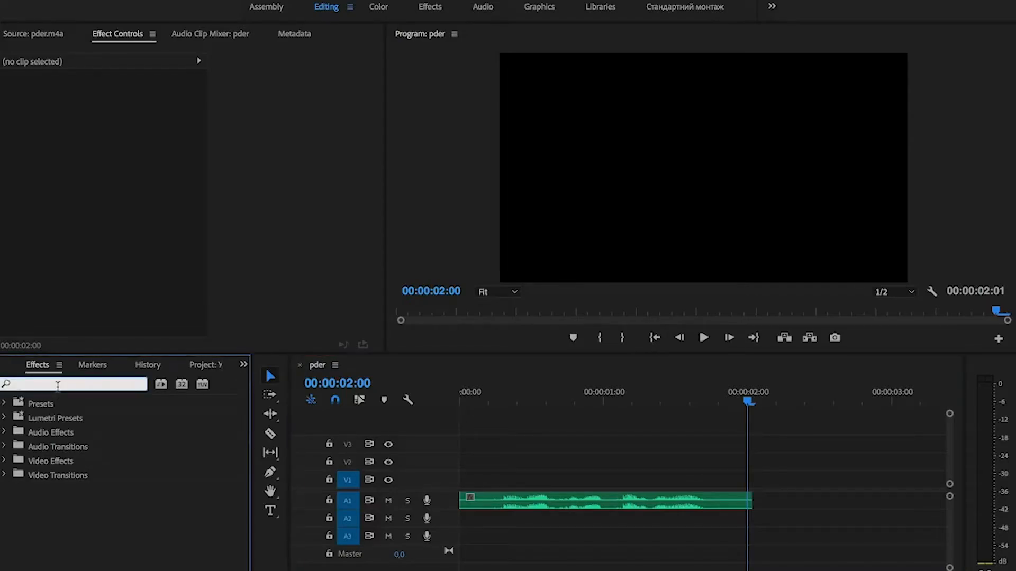
pyautogui.write('hig')
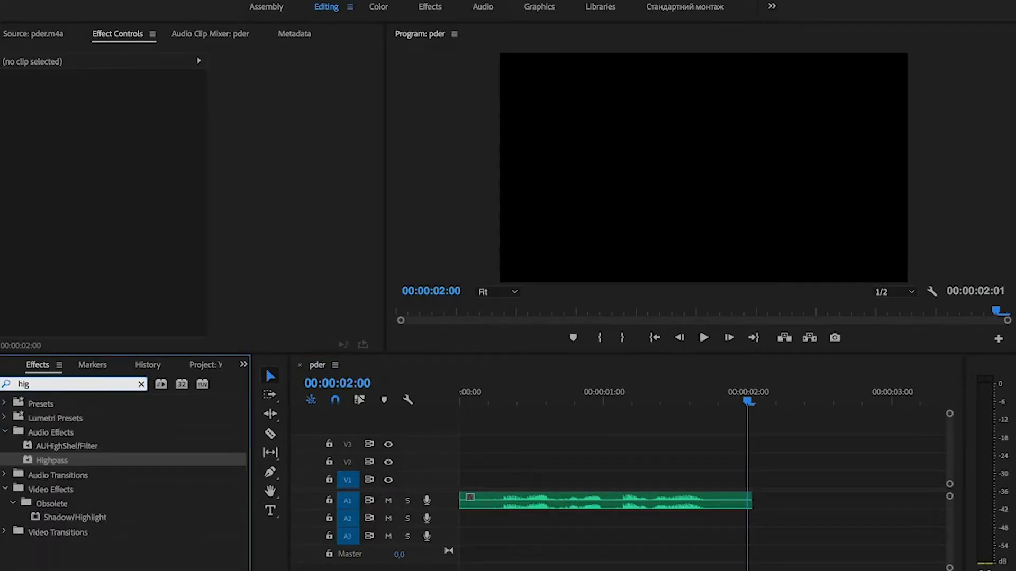
pyautogui.write('h')
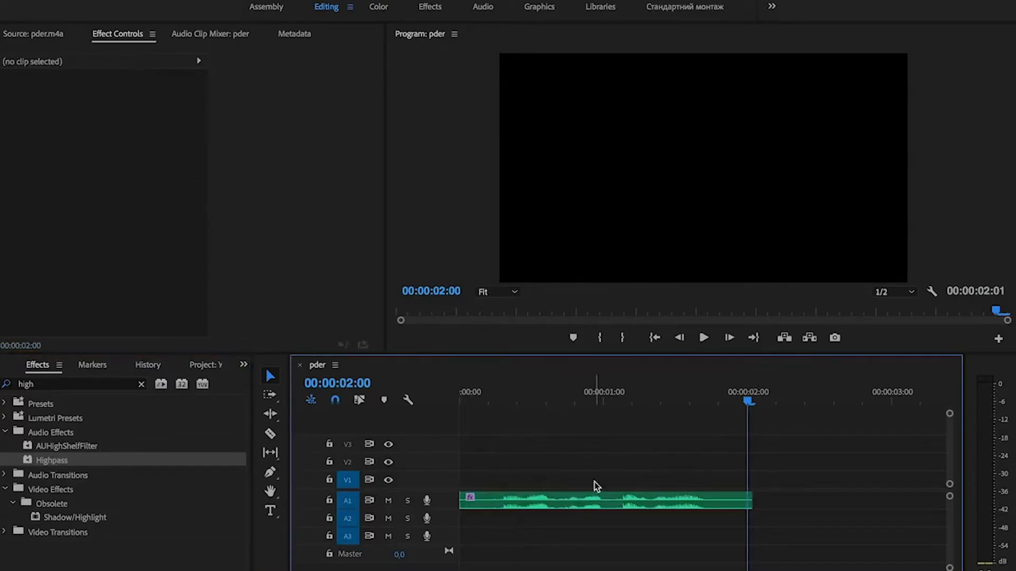
# Select the pder audio clip to show Highpass with its 1373.5 Hz cutoff
pyautogui.click(583, 499)
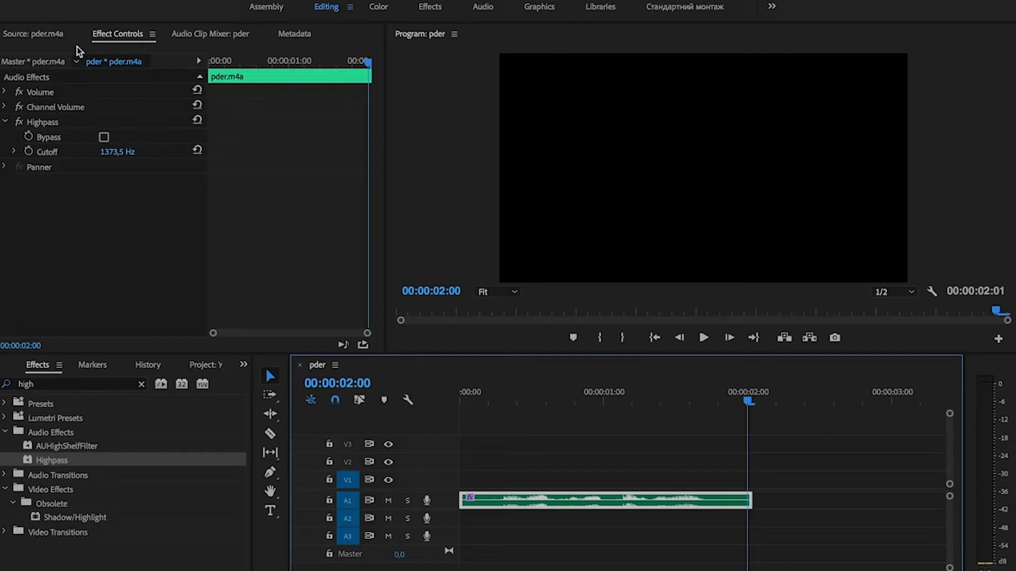
pyautogui.moveTo(133, 175)
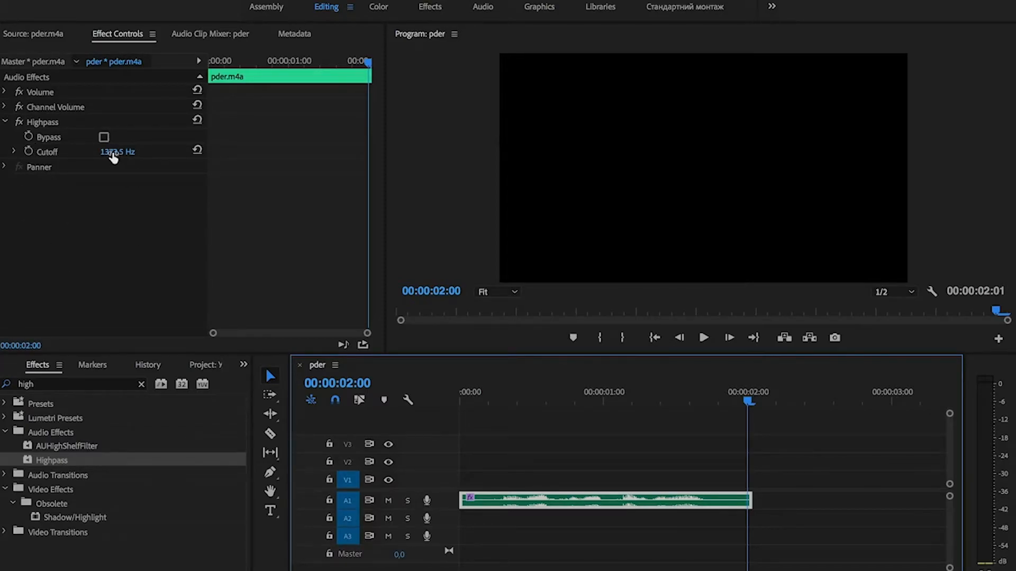
# Change the Highpass cutoff from 1373.5 to 700 Hz
pyautogui.doubleClick(117, 150)
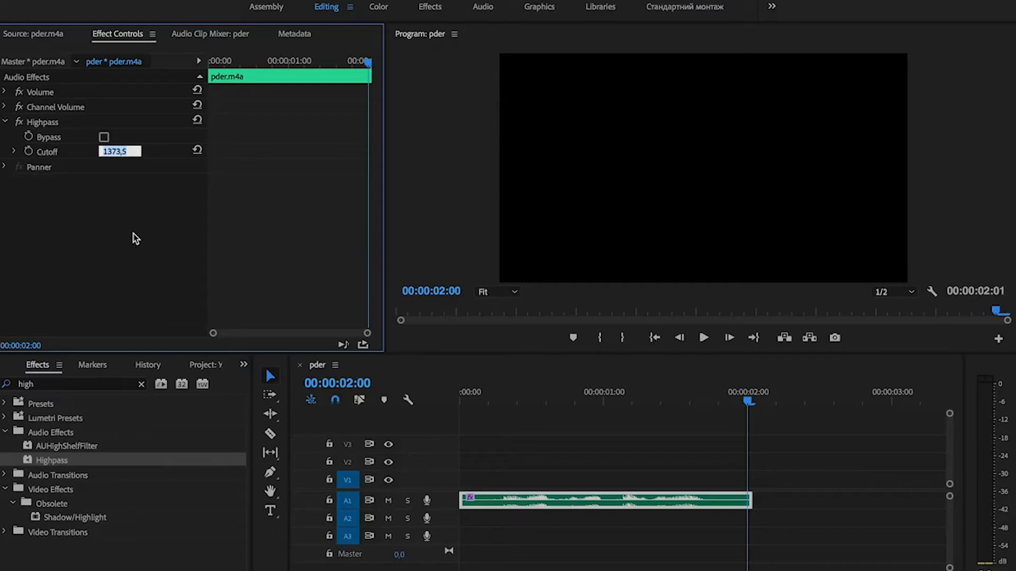
pyautogui.write('700')
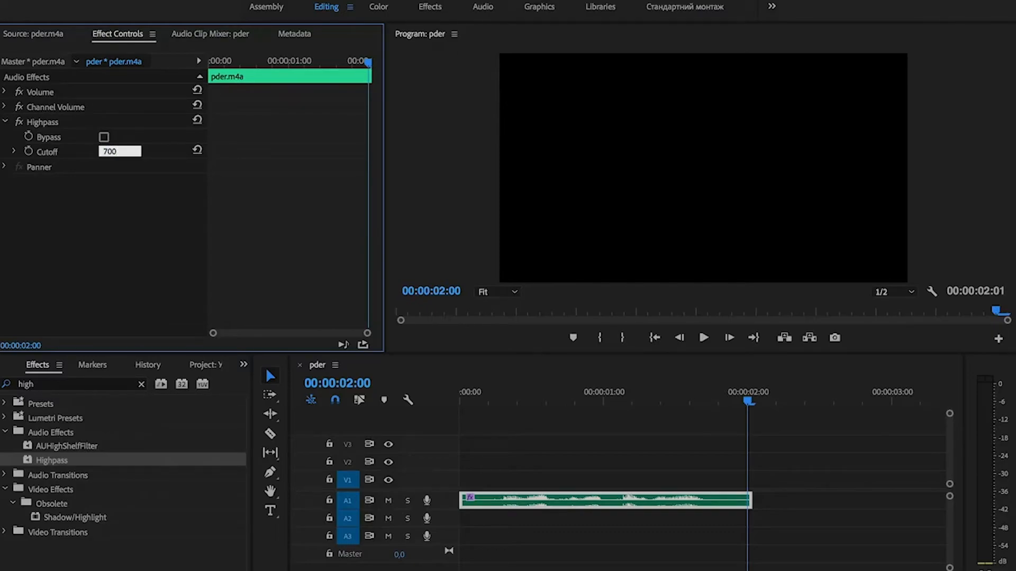